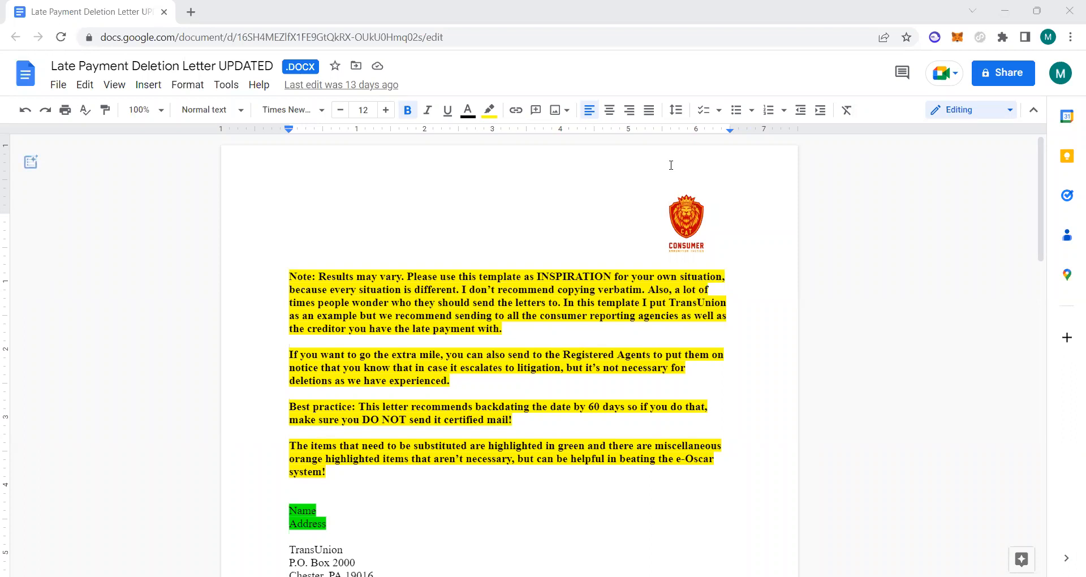
Scroll the letter to the TransUnion address, the green date placeholder and 'To Whom It May Concern'
{"action": "left_click", "coordinate": [30, 162]}
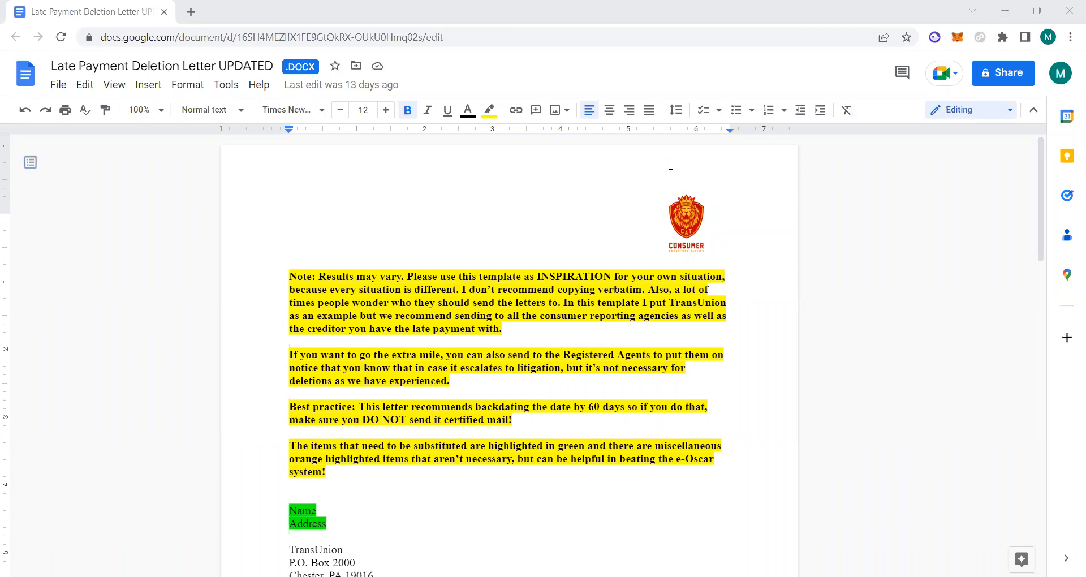
{"action": "mouse_move", "coordinate": [548, 307]}
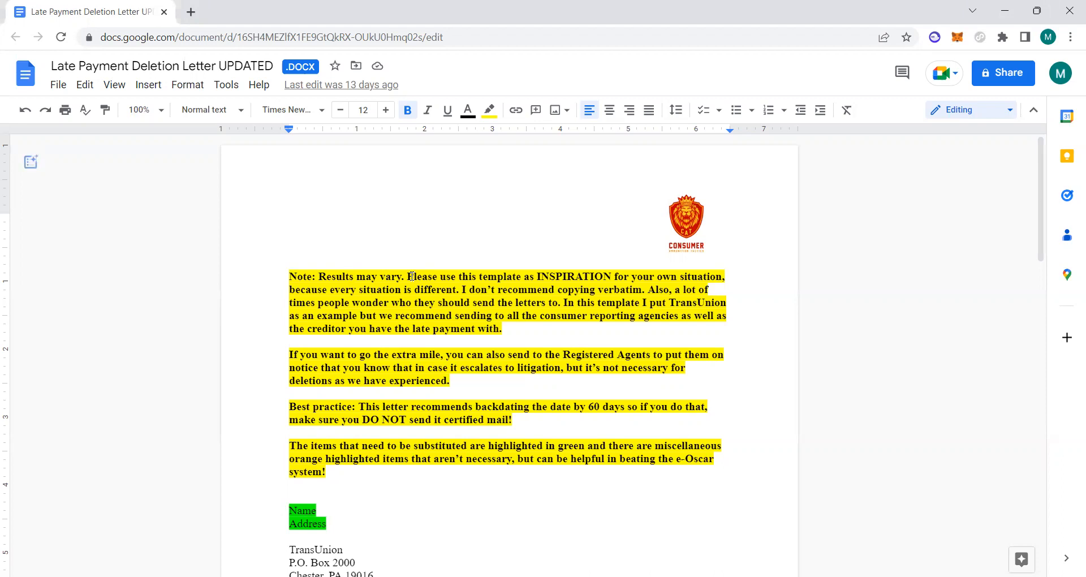
{"action": "mouse_move", "coordinate": [355, 426]}
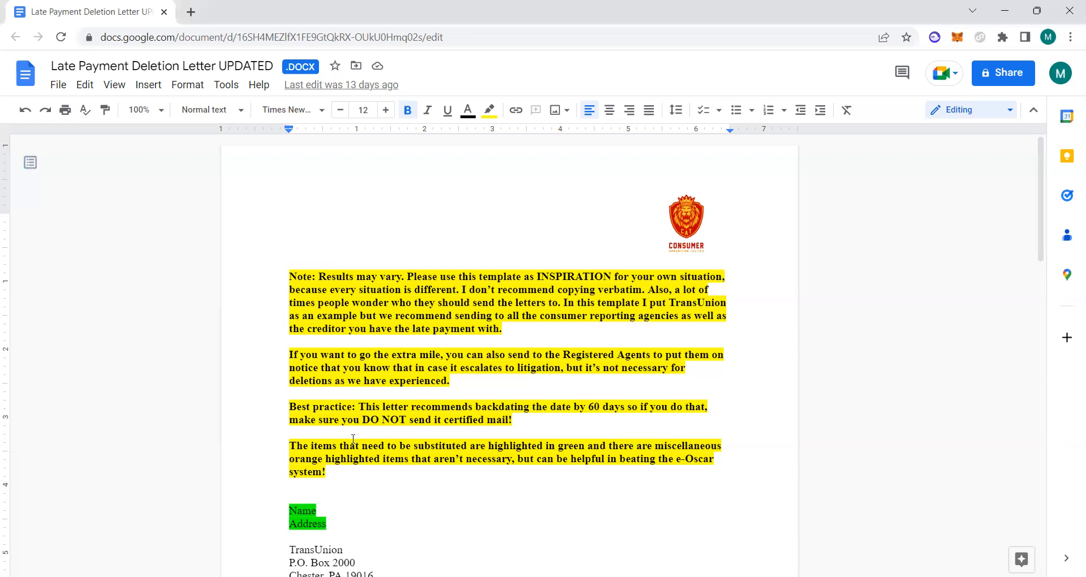
{"action": "left_click", "coordinate": [327, 472]}
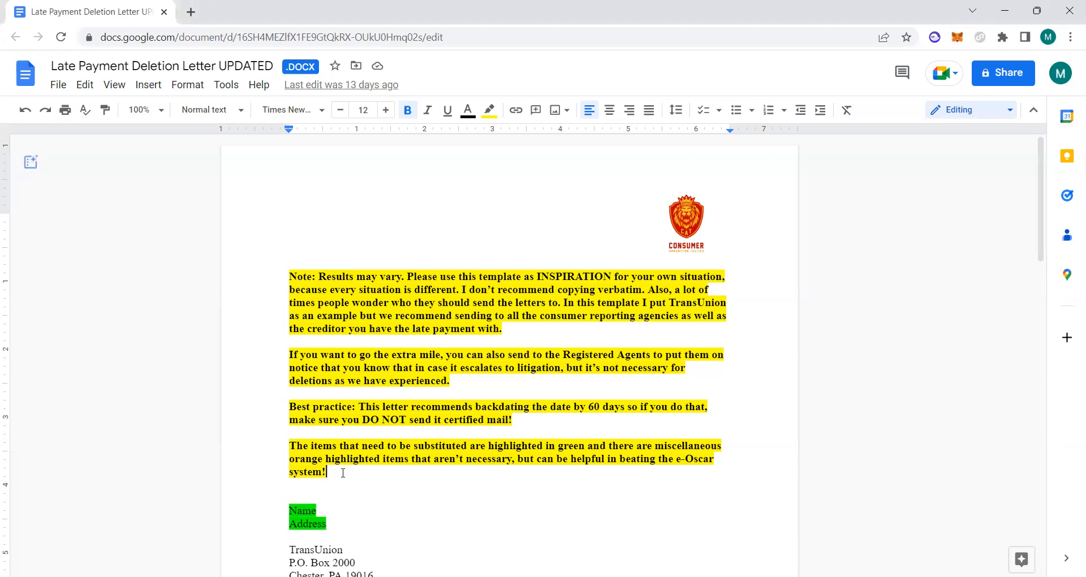
{"action": "scroll", "scroll_direction": "down", "scroll_amount": 3}
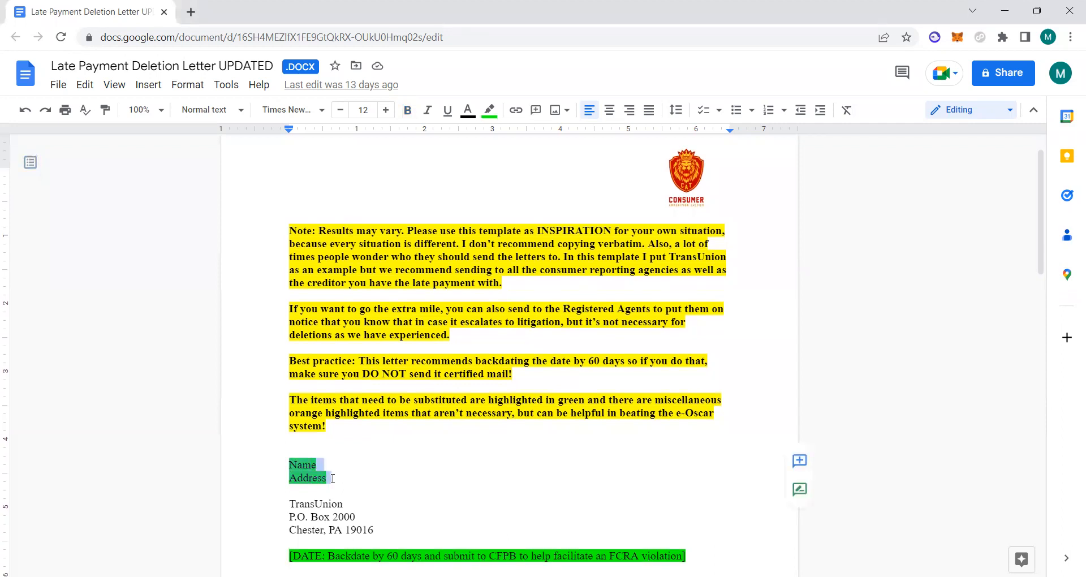
{"action": "mouse_move", "coordinate": [346, 554]}
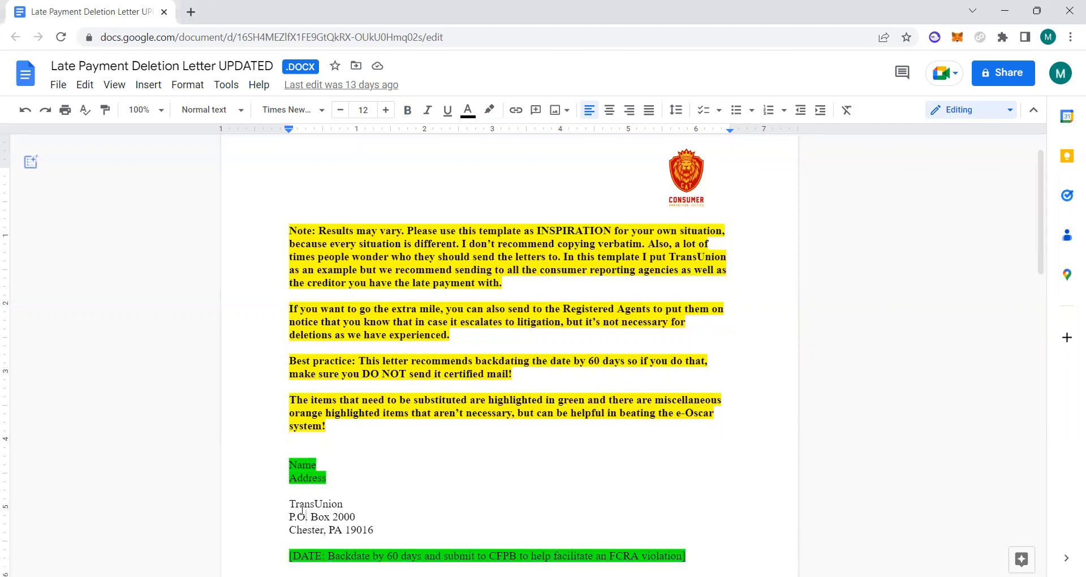
{"action": "scroll", "scroll_direction": "down", "scroll_amount": 3}
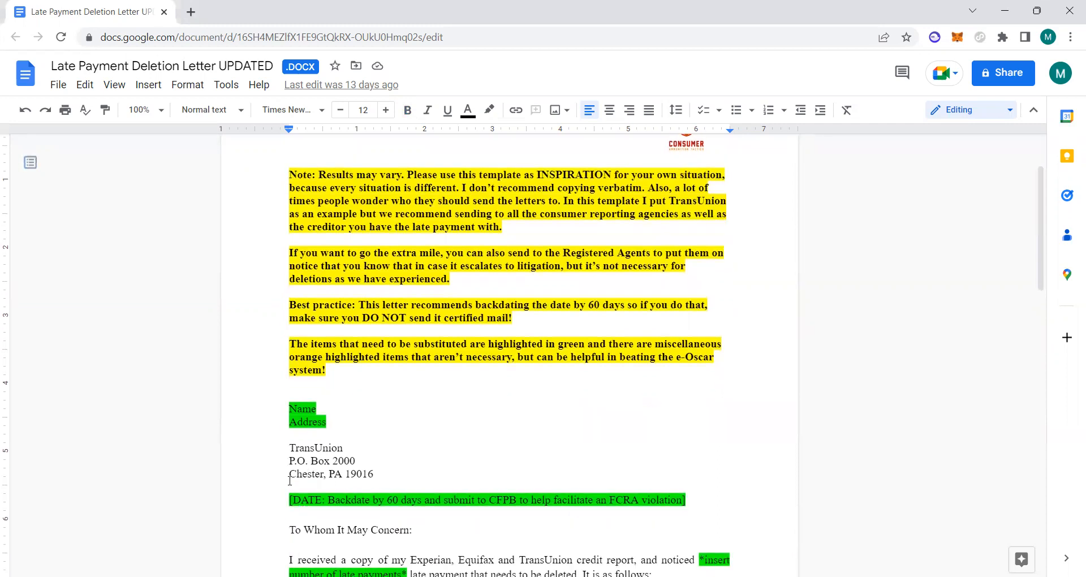
{"action": "double_click", "coordinate": [315, 448]}
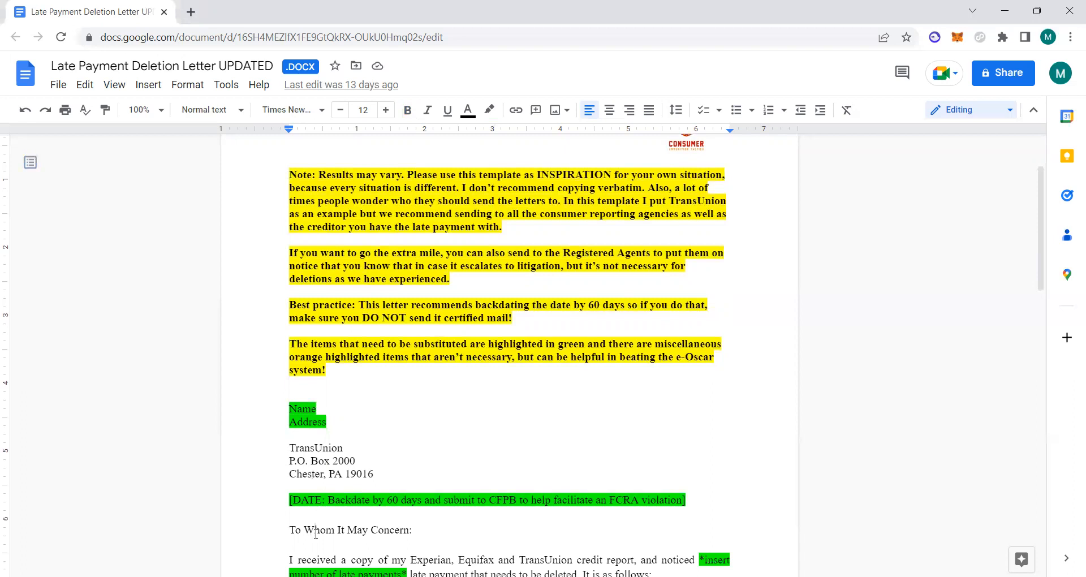
Scroll to the opening paragraph, the Creditor Name placeholder and the quoted 15 USC 1681b(2) text
{"action": "scroll", "scroll_direction": "down", "scroll_amount": 3}
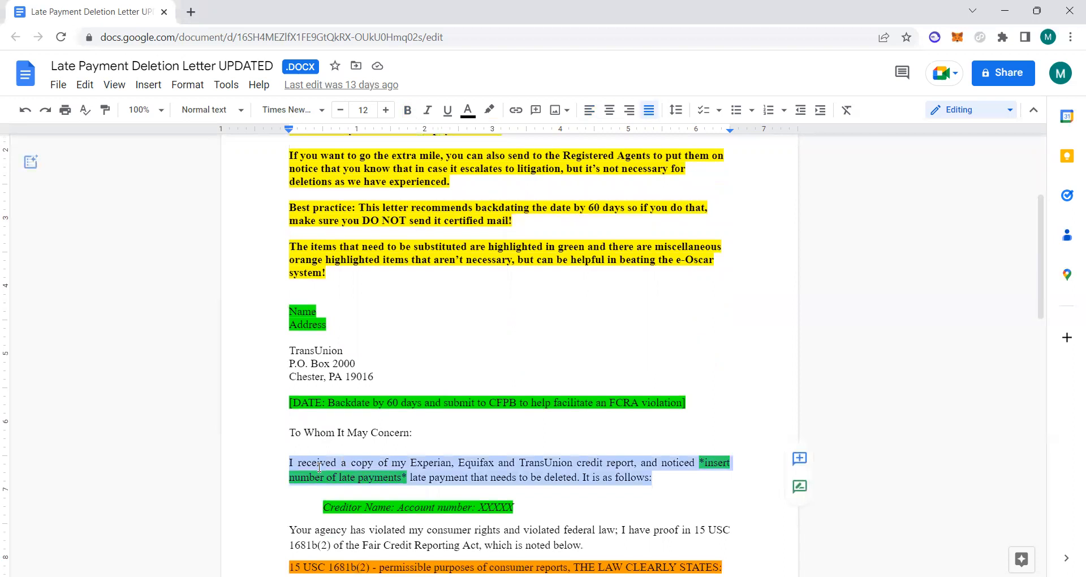
{"action": "mouse_move", "coordinate": [558, 471]}
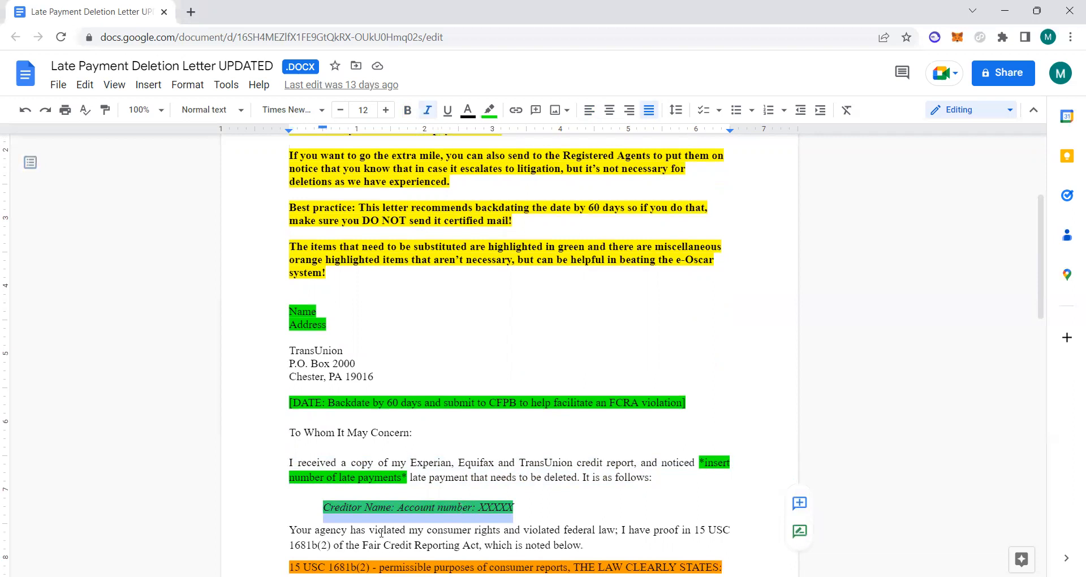
{"action": "scroll", "scroll_direction": "down", "scroll_amount": 3}
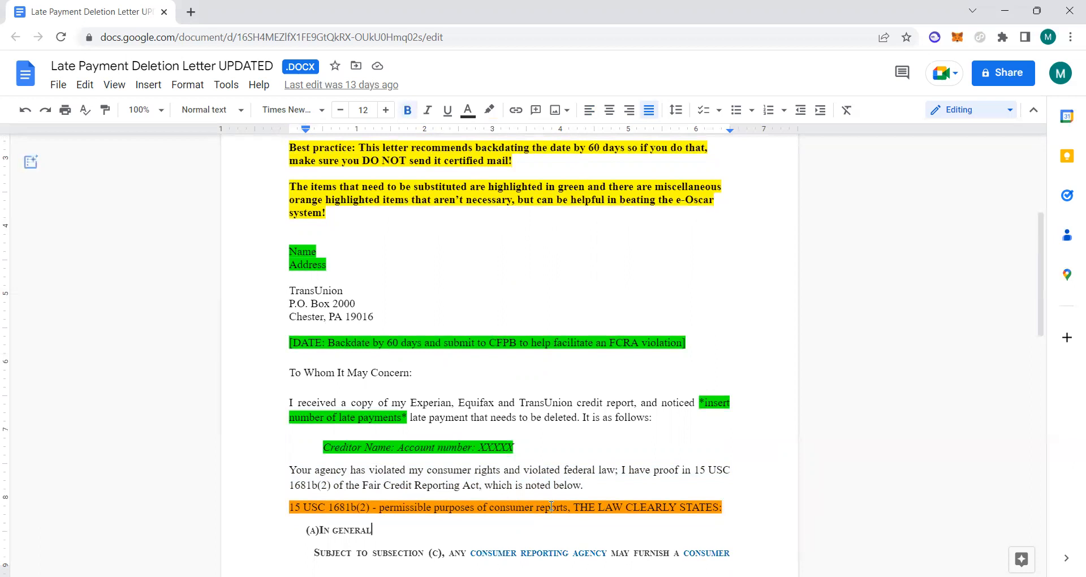
{"action": "scroll", "scroll_direction": "down", "scroll_amount": 3}
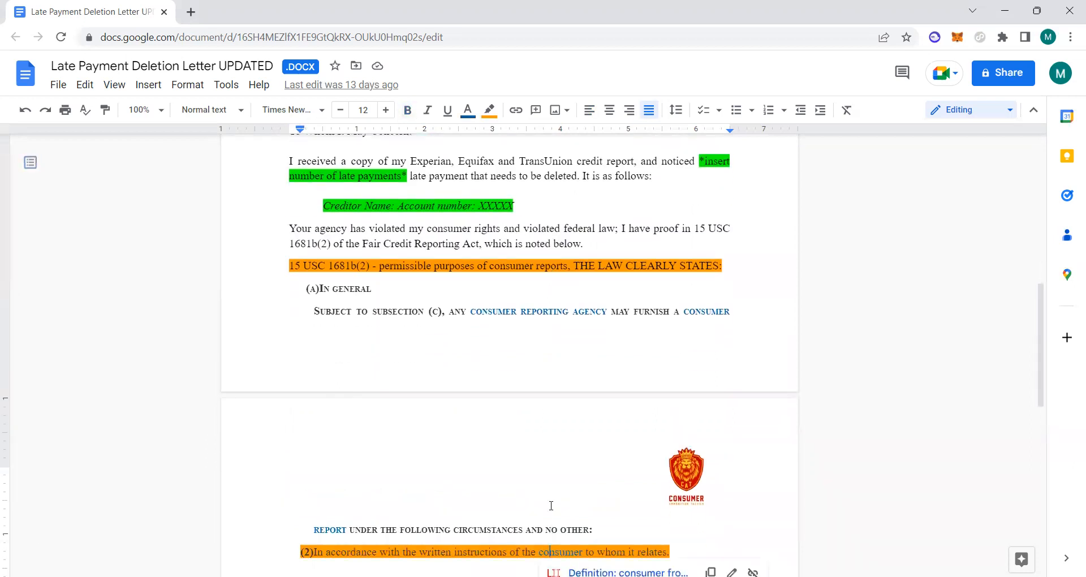
Scroll onto page 2 to the no-written-authorization, identity-theft and defamation paragraphs
{"action": "scroll", "scroll_direction": "down", "scroll_amount": 3}
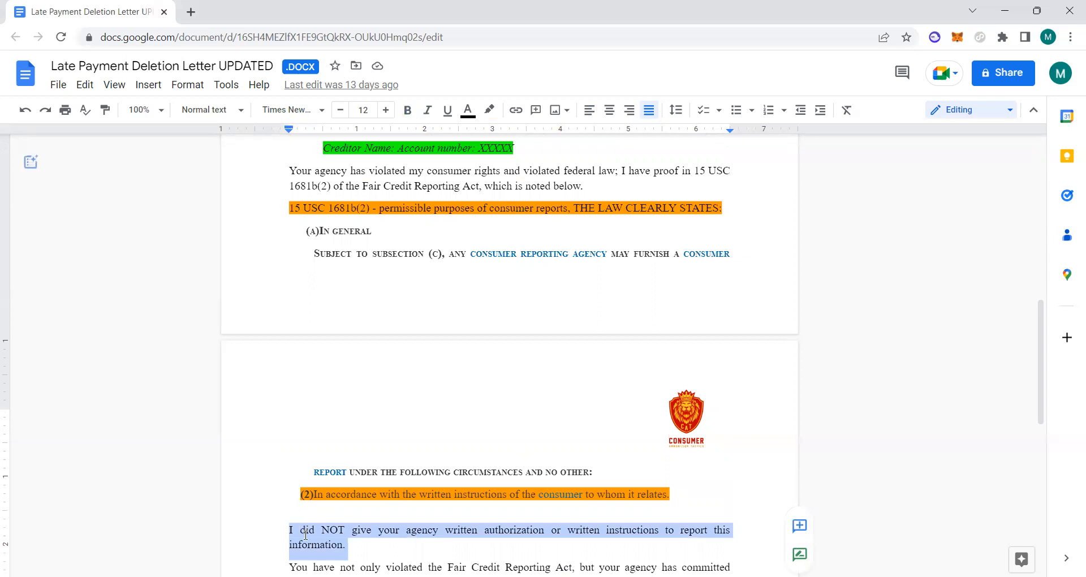
{"action": "scroll", "scroll_direction": "down", "scroll_amount": 3}
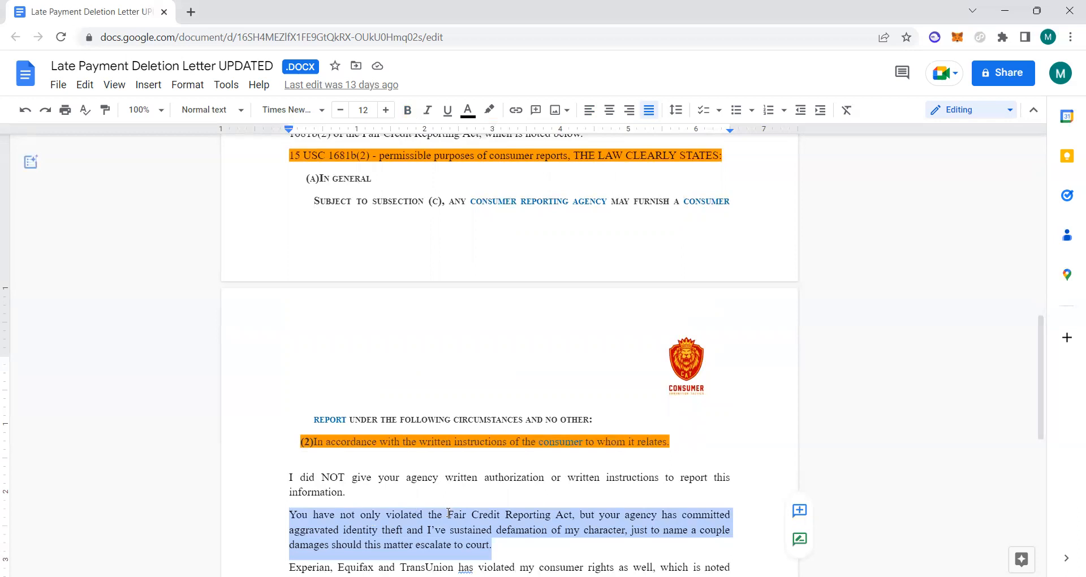
{"action": "scroll", "scroll_direction": "down", "scroll_amount": 3}
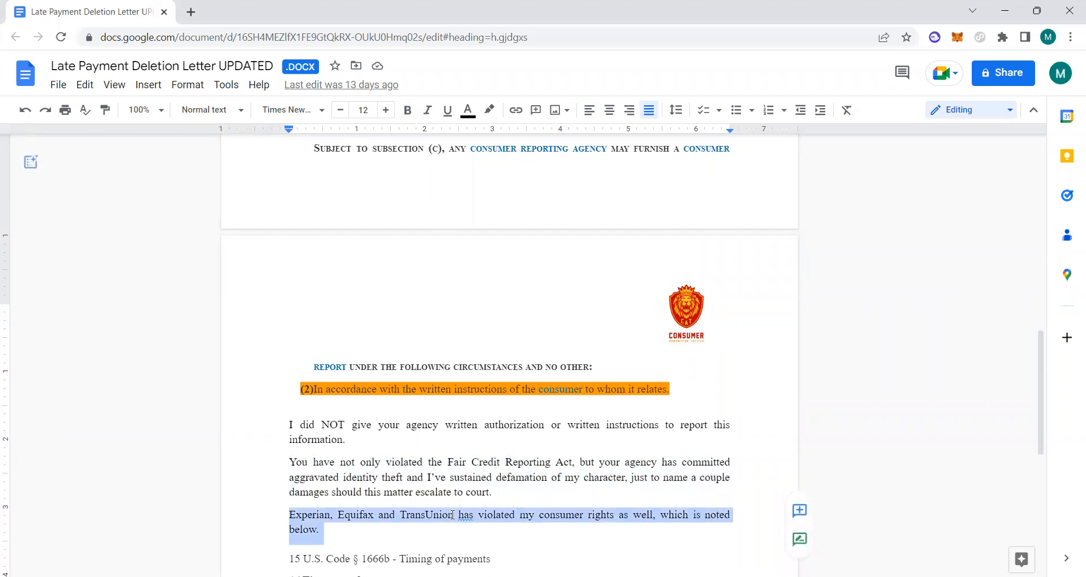
Select the 15 U.S. Code § 1666b heading, then bring the 'I am demanding you to delete' sentence into view
{"action": "scroll", "scroll_direction": "down", "scroll_amount": 3}
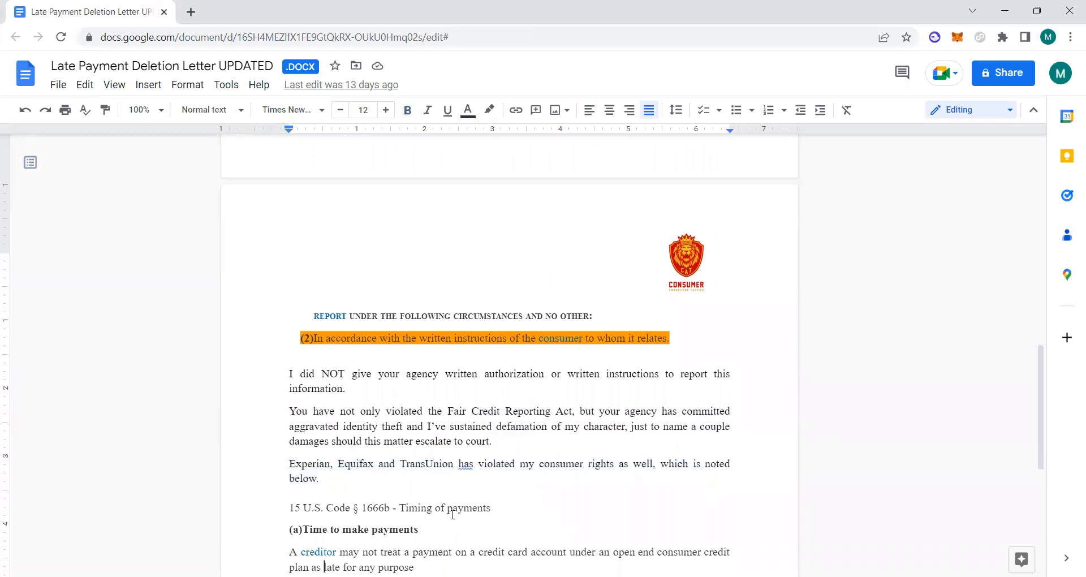
{"action": "scroll", "scroll_direction": "down", "scroll_amount": 3}
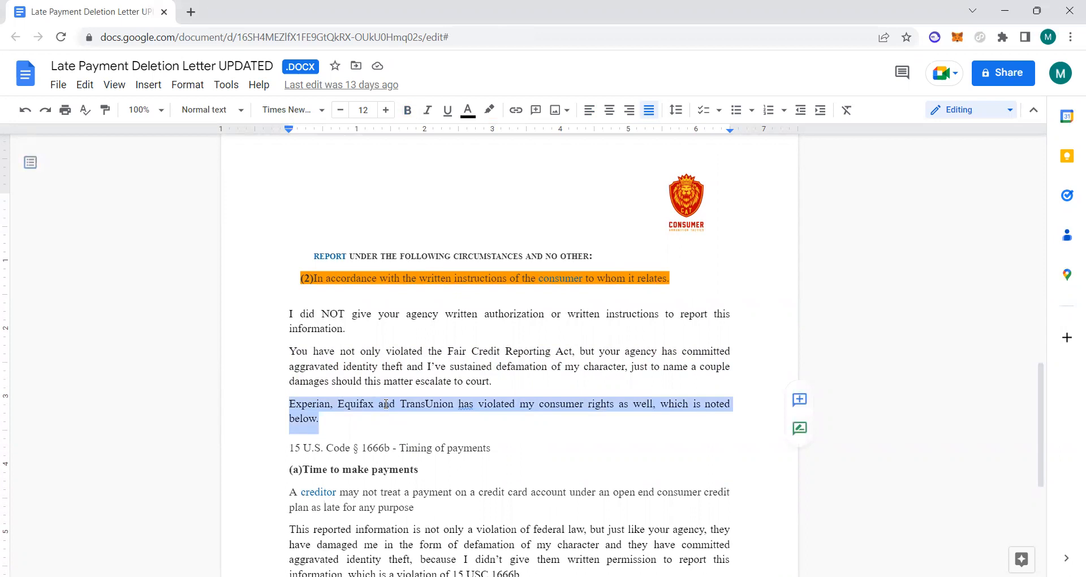
{"action": "left_click", "coordinate": [358, 448]}
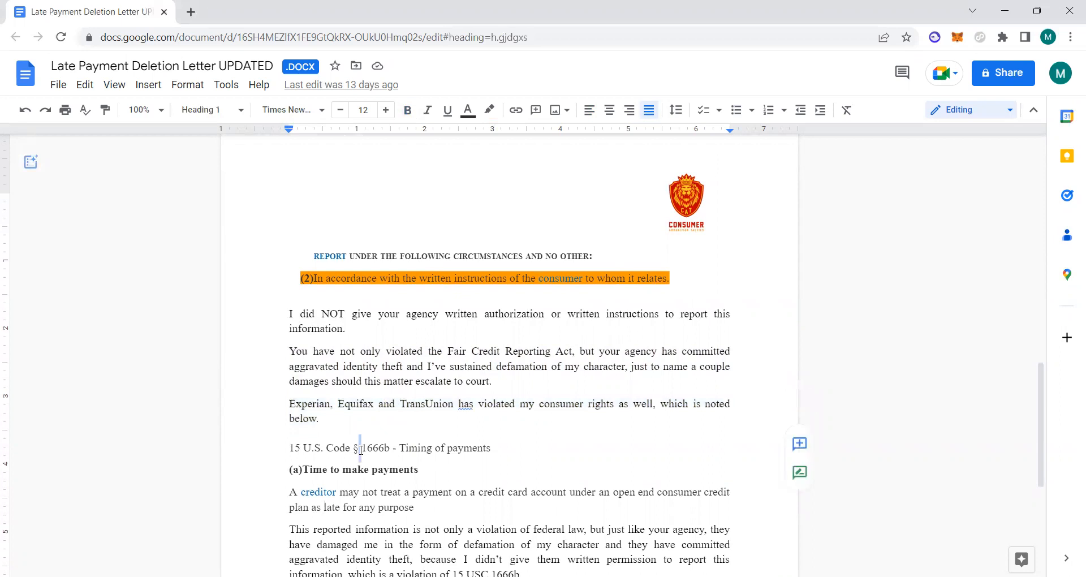
{"action": "triple_click", "coordinate": [389, 448]}
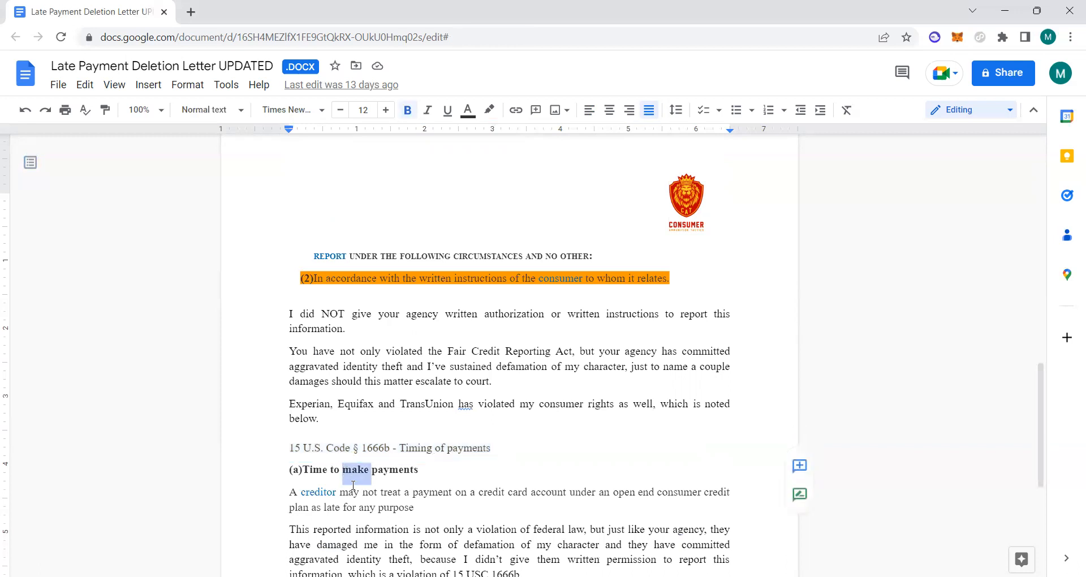
{"action": "left_click", "coordinate": [353, 491]}
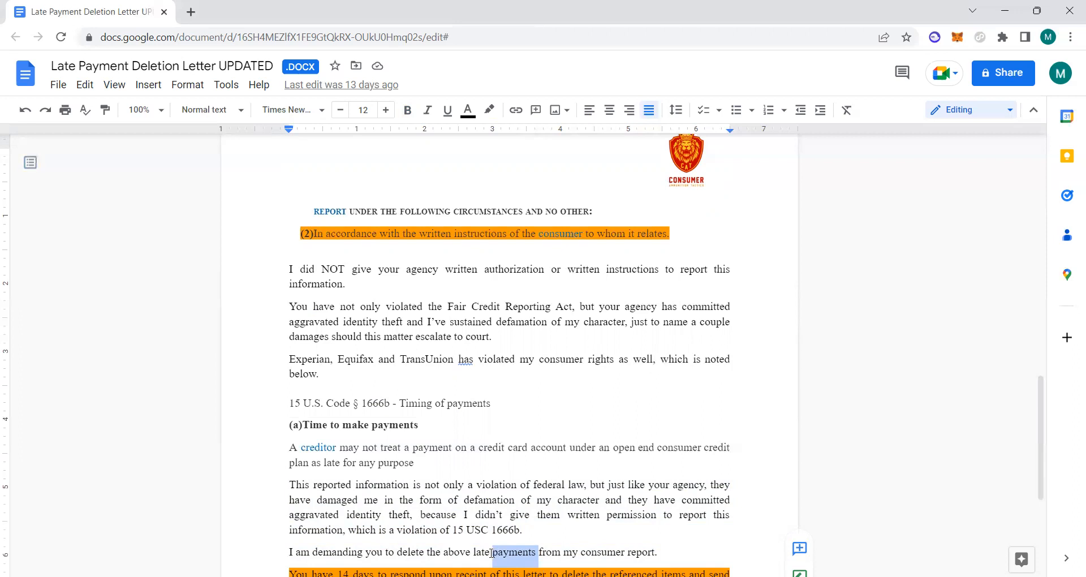
Scroll to the 14-day response warning, 'Best regards', the Name placeholder and 'Enclosed: copy of ID'
{"action": "left_click", "coordinate": [477, 551]}
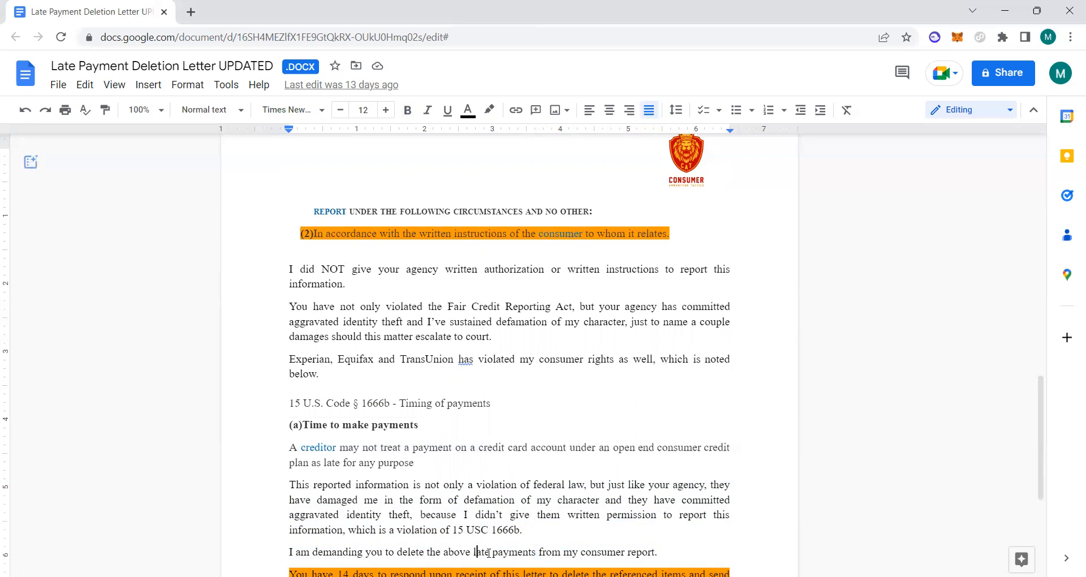
{"action": "scroll", "scroll_direction": "down", "scroll_amount": 3}
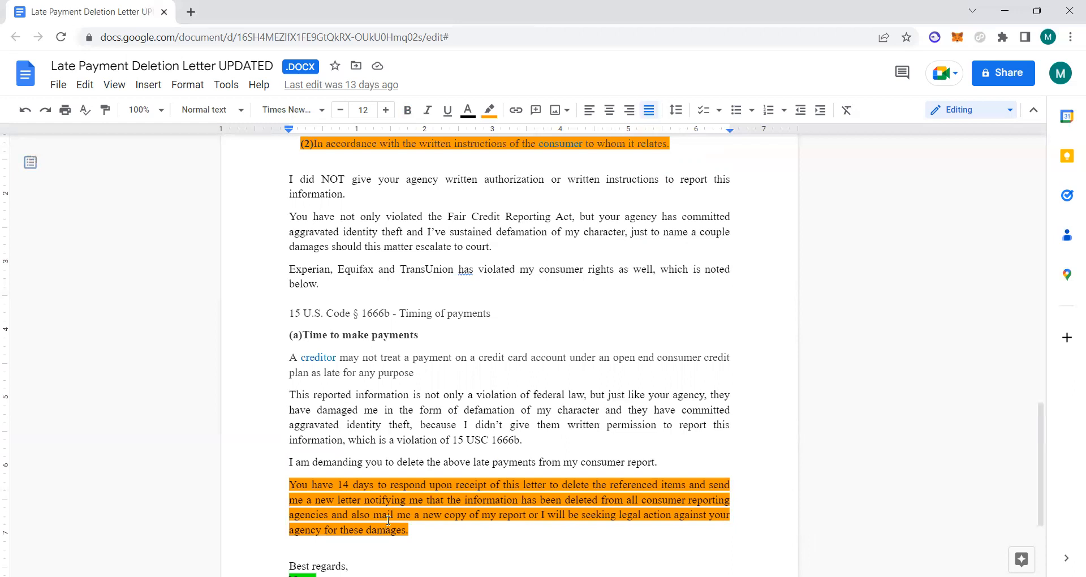
{"action": "scroll", "scroll_direction": "down", "scroll_amount": 3}
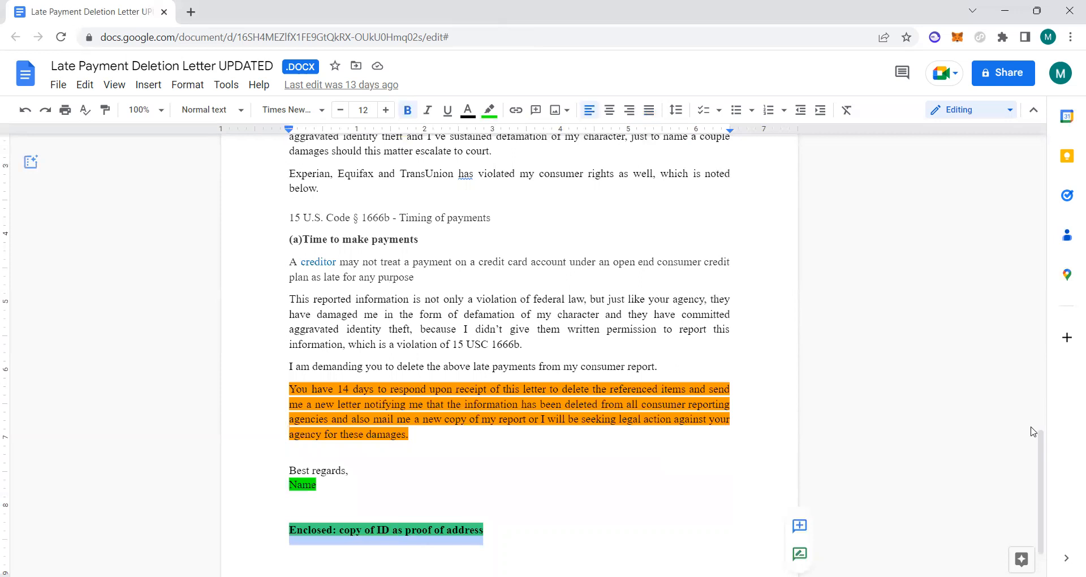
{"action": "scroll", "scroll_direction": "up", "scroll_amount": 3}
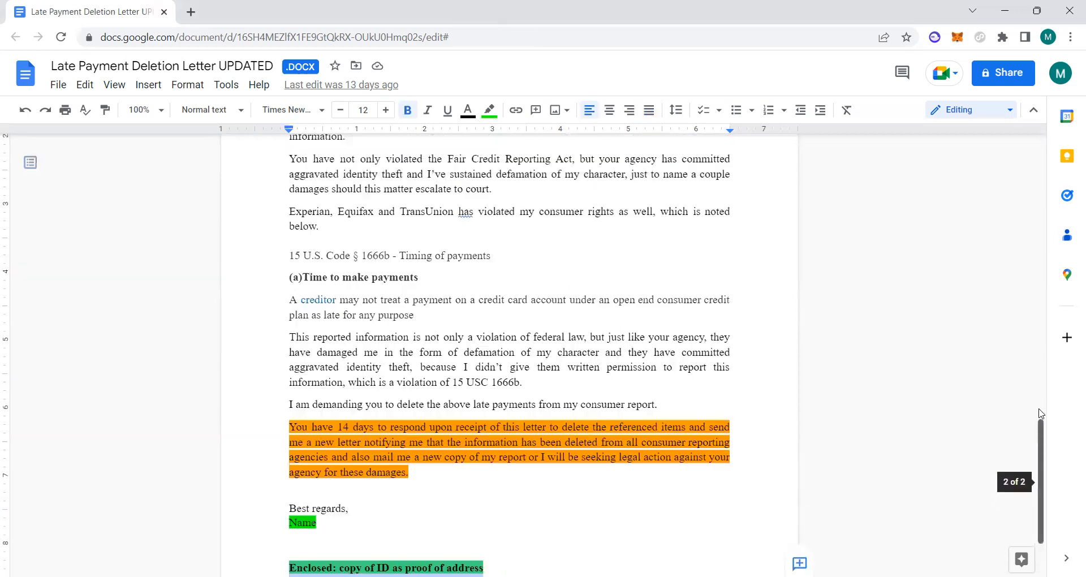
{"action": "scroll", "scroll_direction": "up", "scroll_amount": 3}
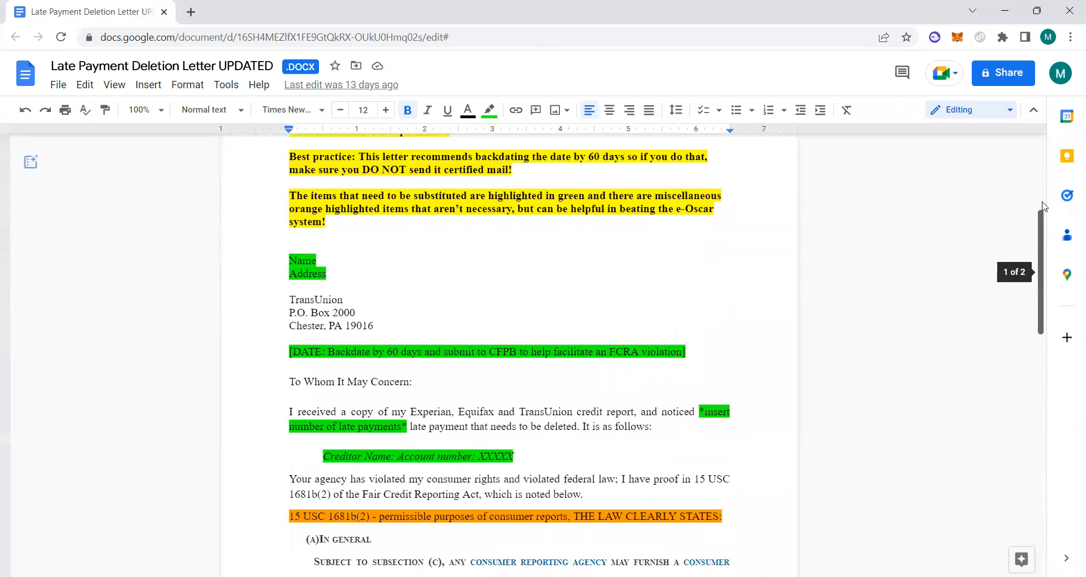
{"action": "scroll", "scroll_direction": "up", "scroll_amount": 3}
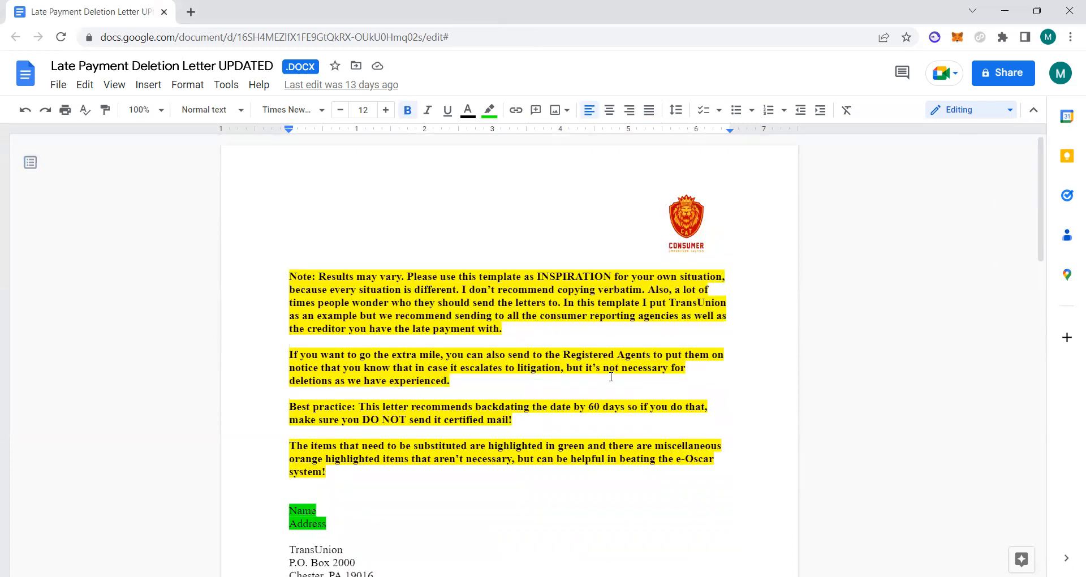
{"action": "mouse_move", "coordinate": [1042, 239]}
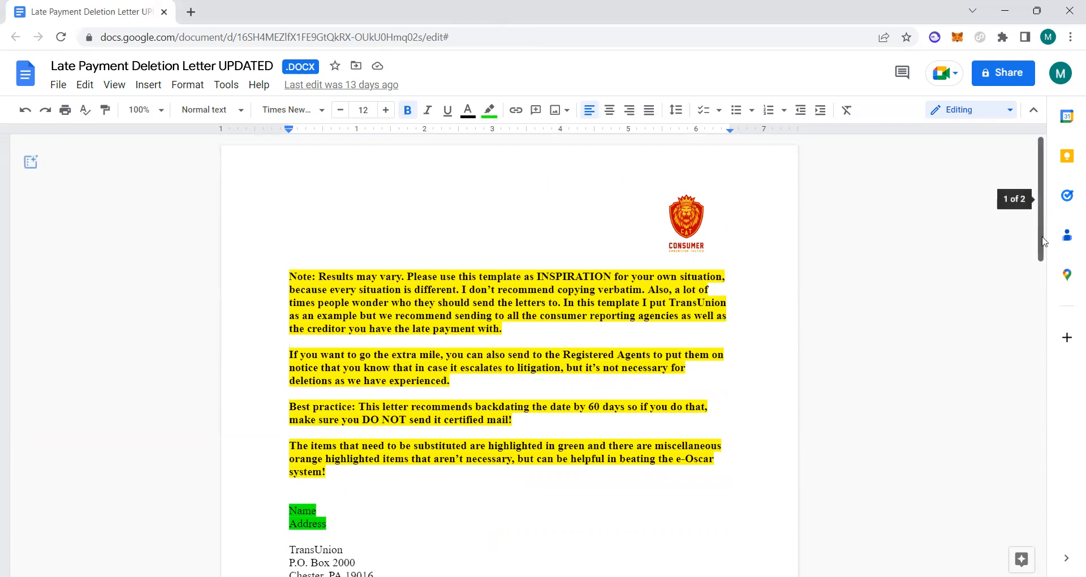
{"action": "scroll", "scroll_direction": "down", "scroll_amount": 3}
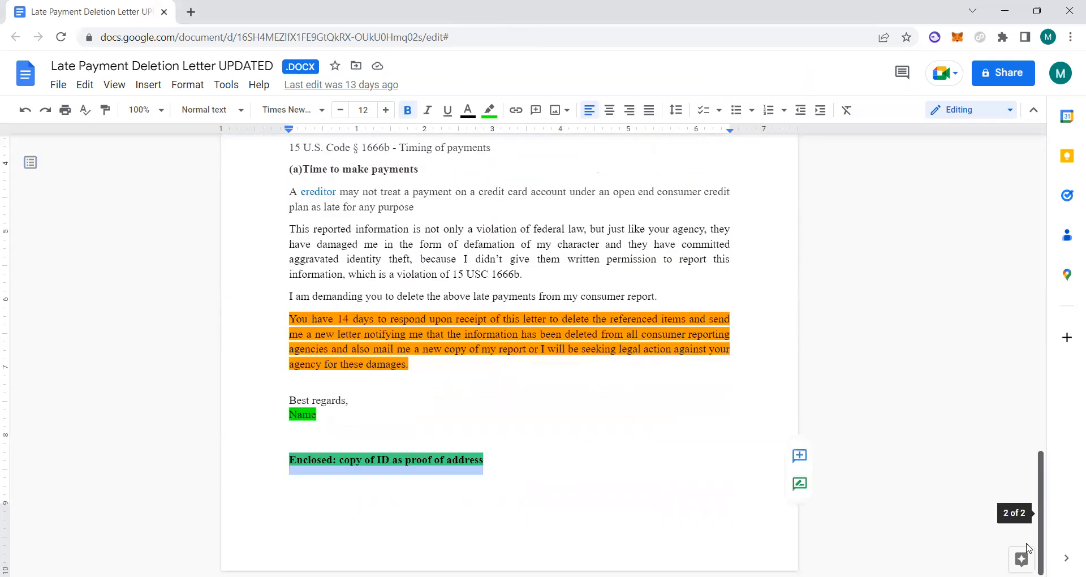
{"action": "scroll", "scroll_direction": "up", "scroll_amount": 3}
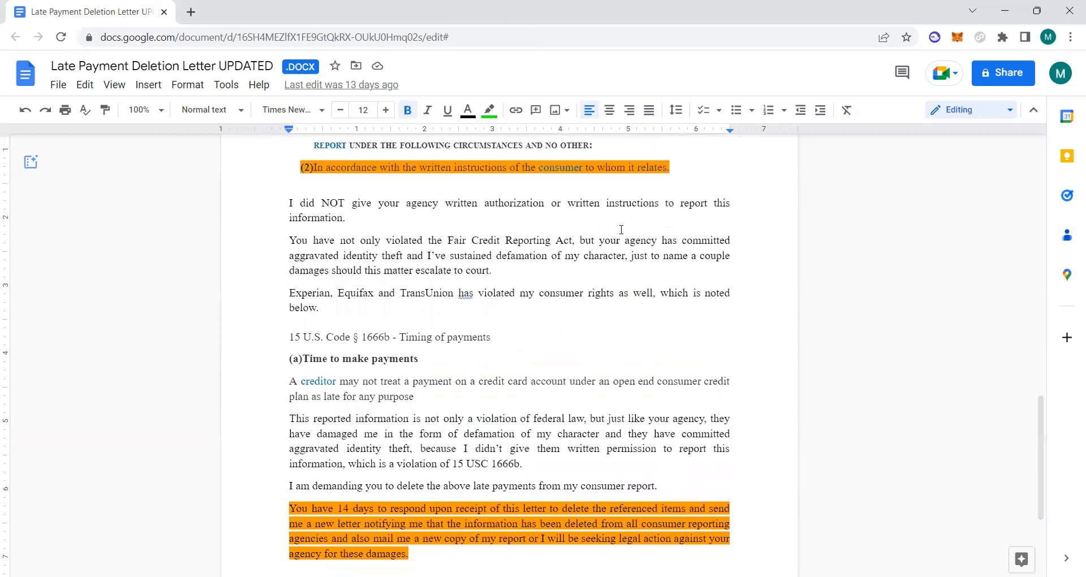
{"action": "left_click", "coordinate": [30, 162]}
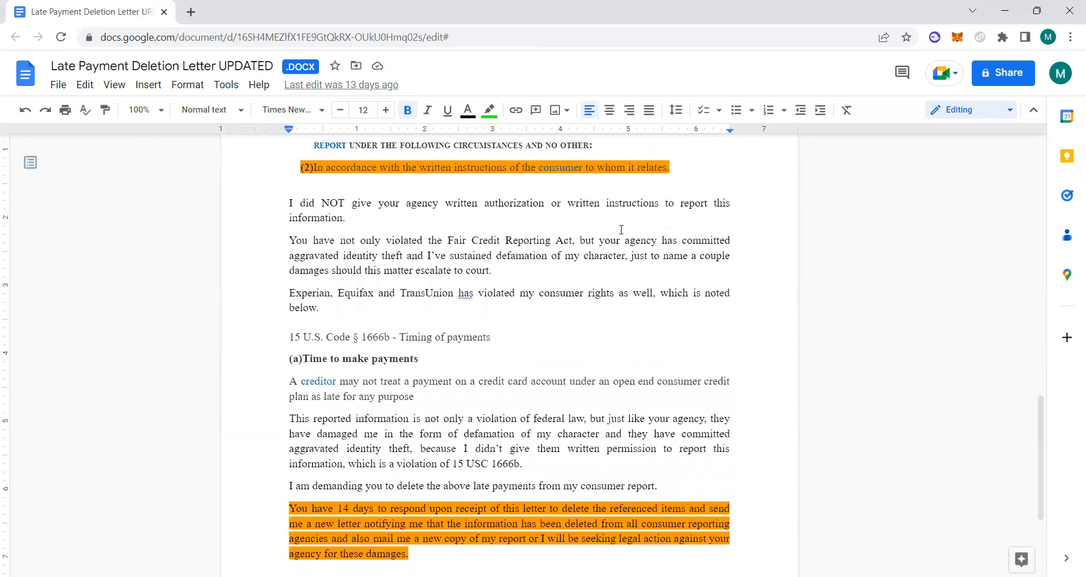